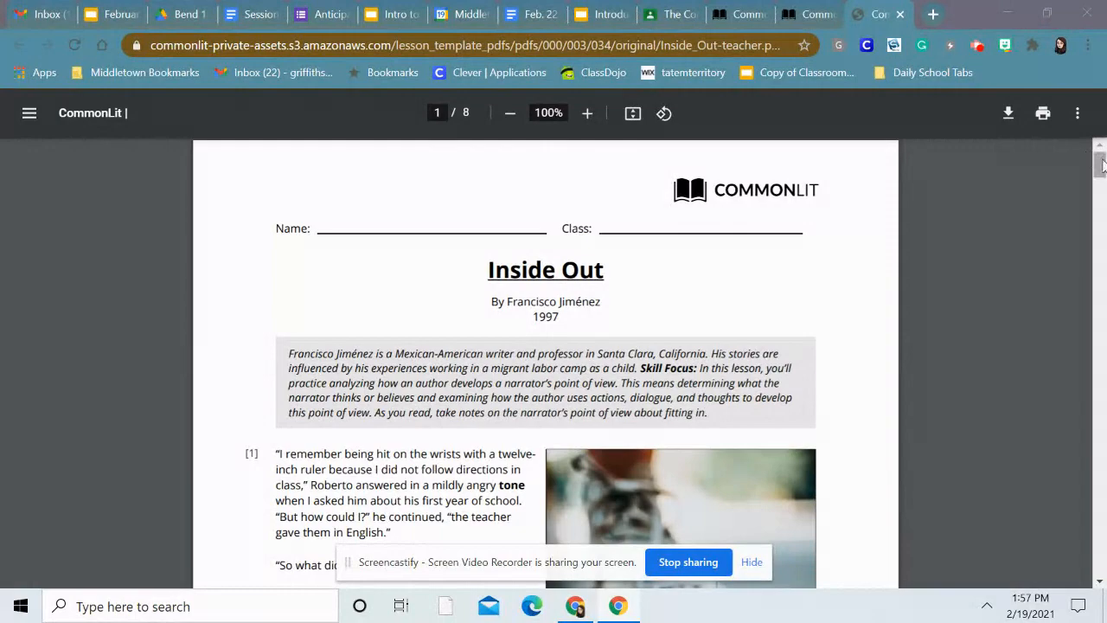
scroll("down", 3)
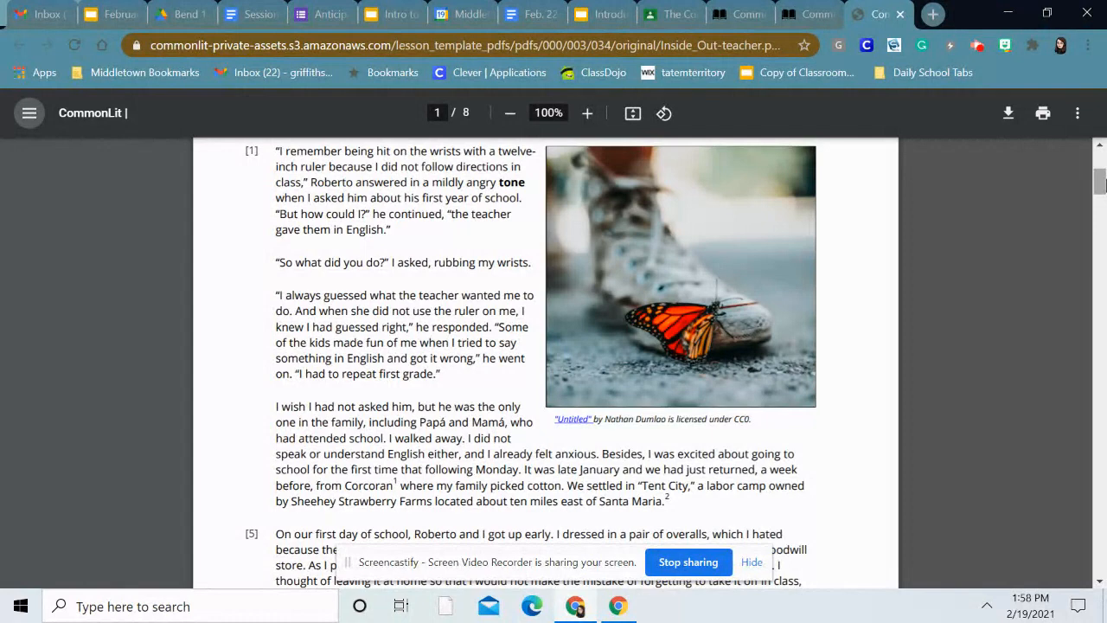
scroll("down", 3)
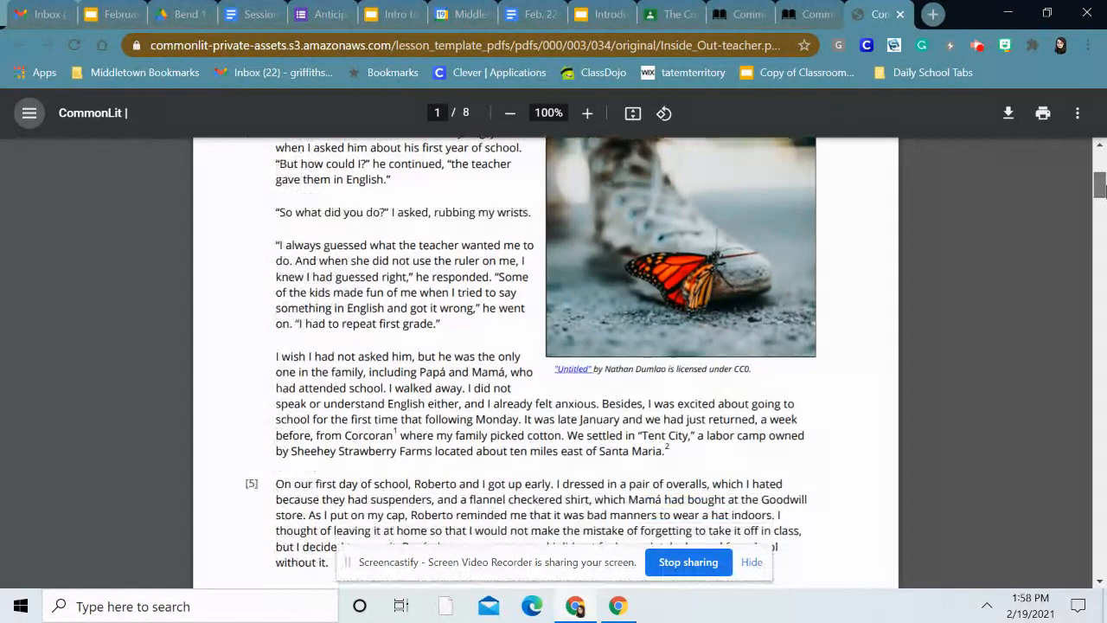
scroll("down", 3)
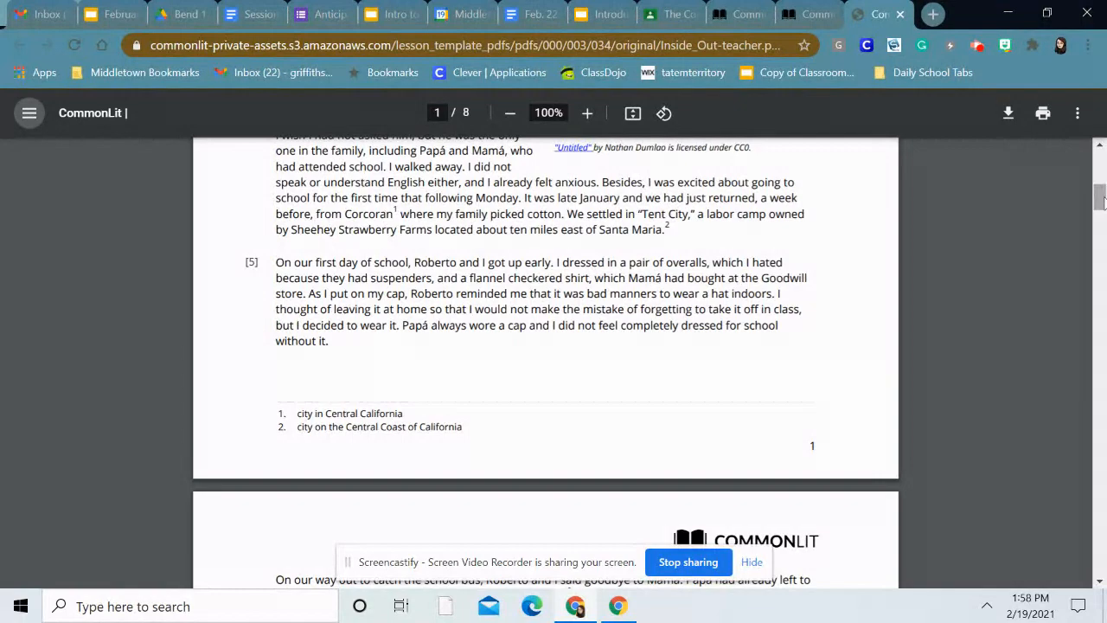
scroll("down", 3)
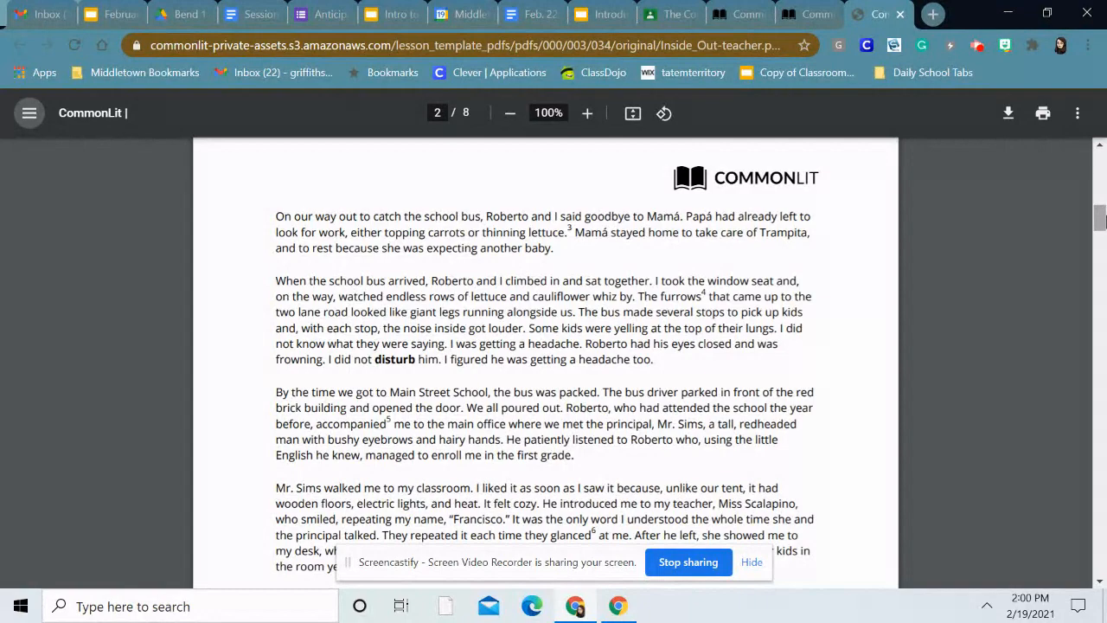
scroll("down", 3)
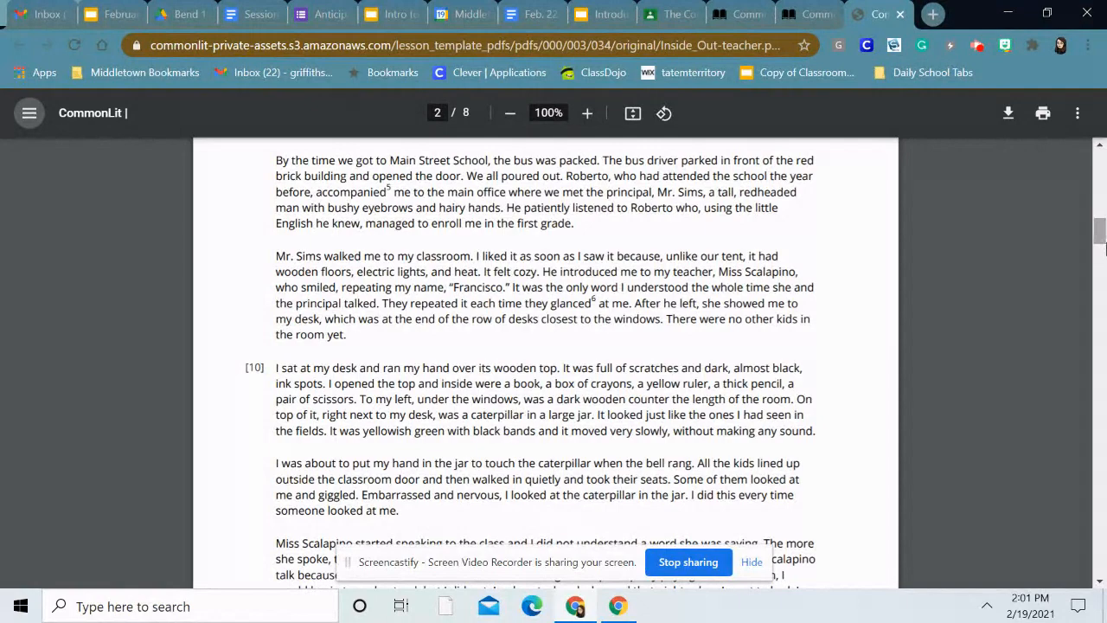
scroll("down", 3)
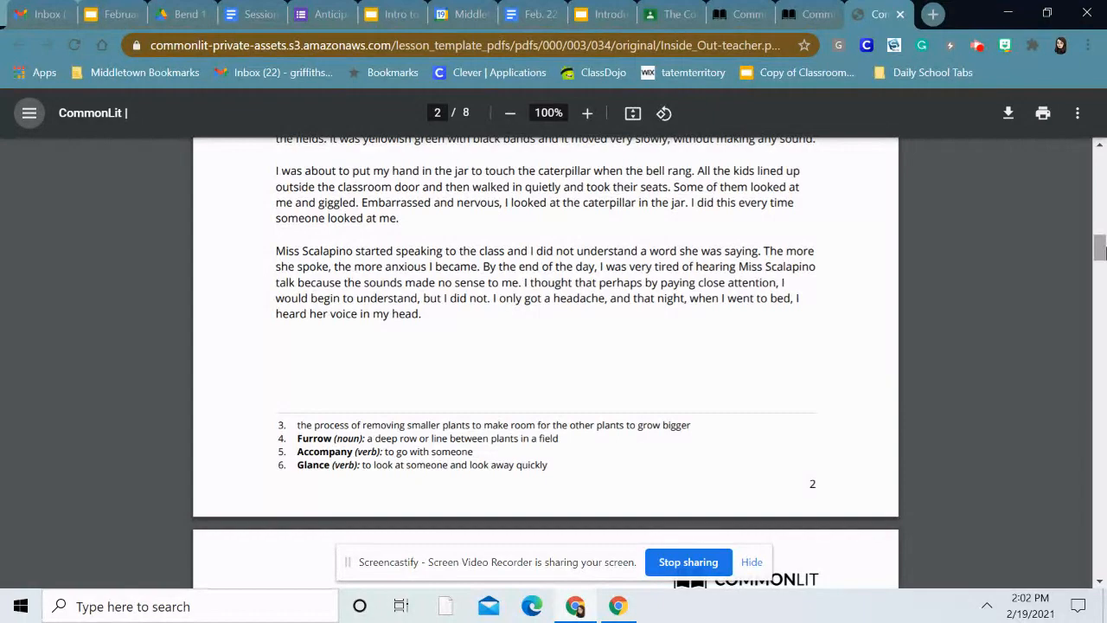
scroll("down", 3)
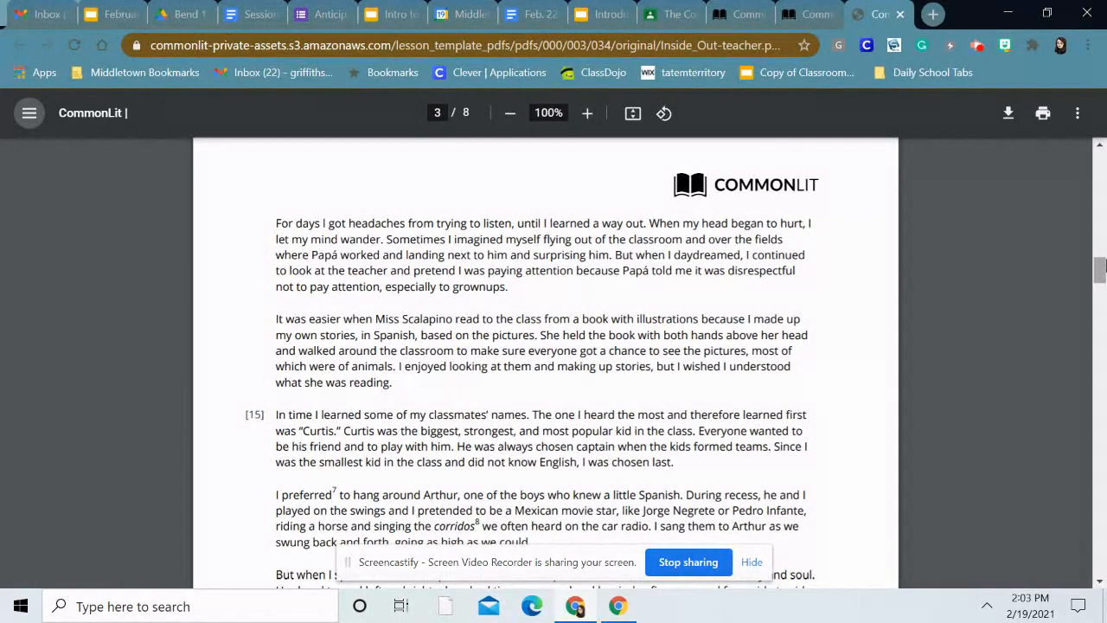
scroll("down", 3)
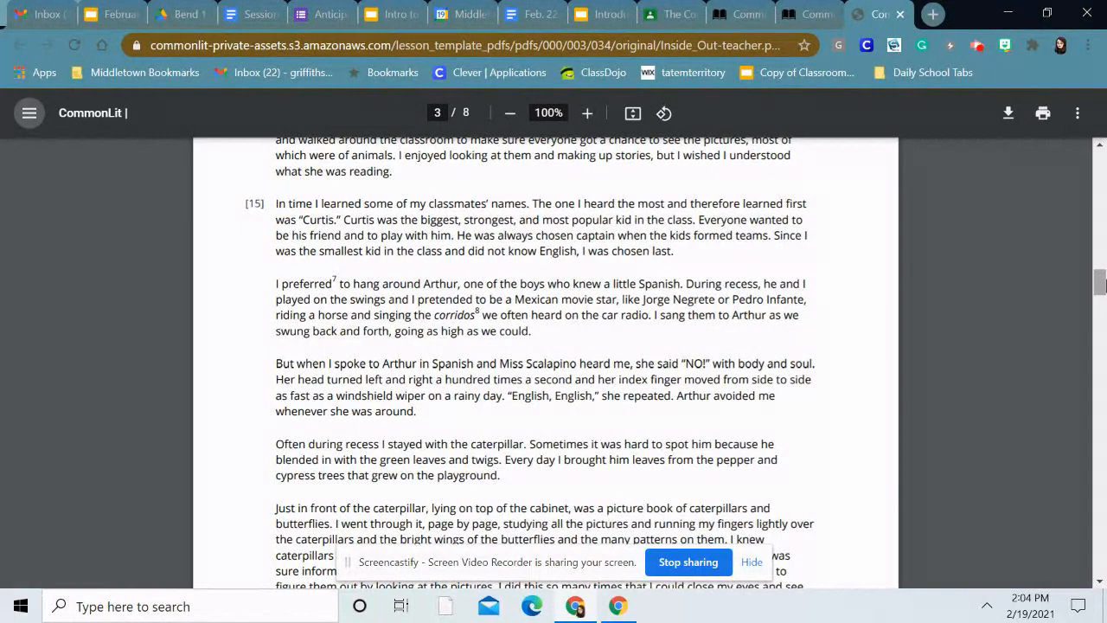
scroll("down", 3)
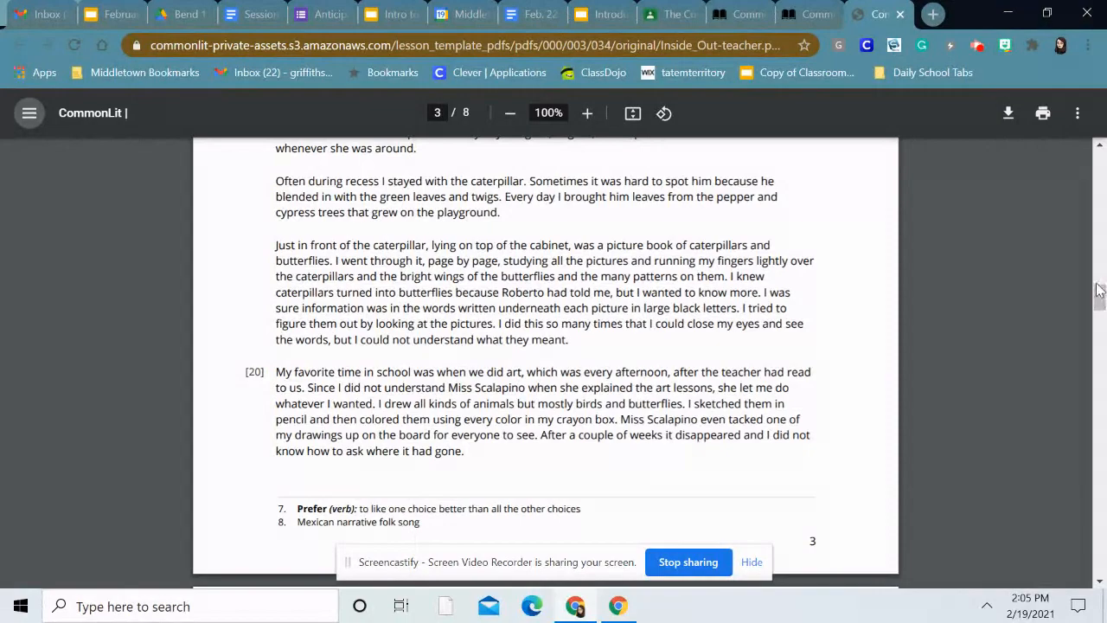
scroll("down", 3)
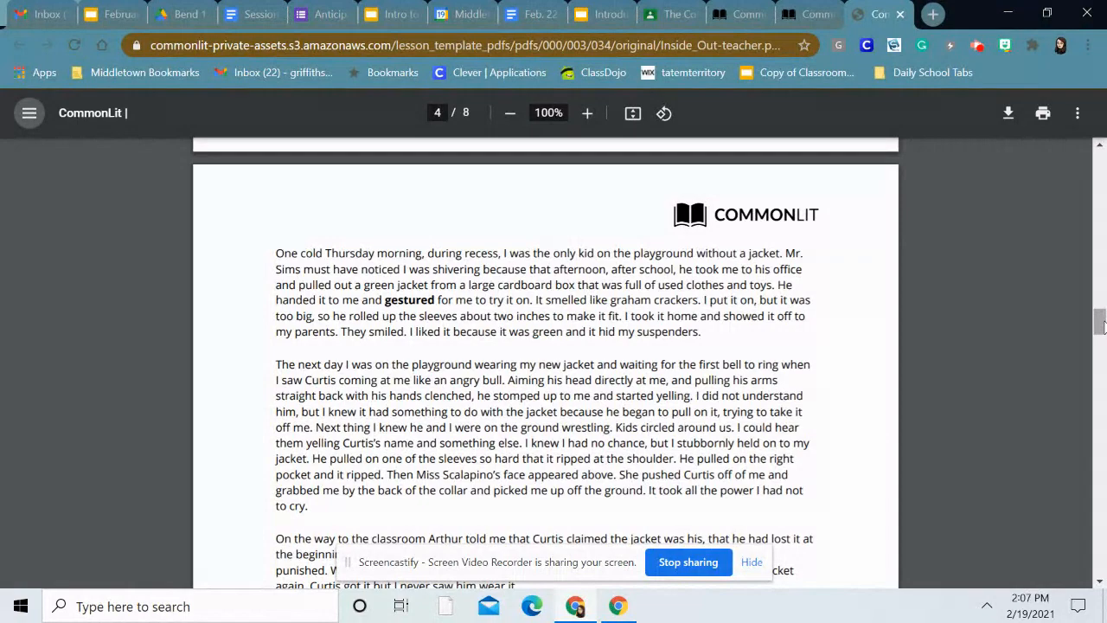
scroll("down", 3)
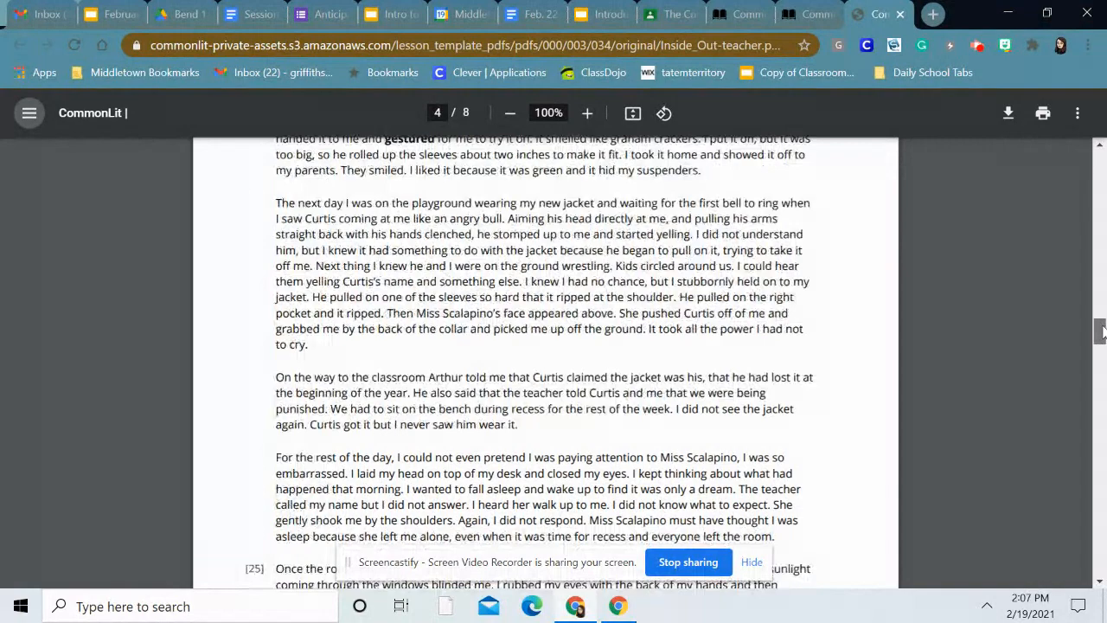
scroll("down", 3)
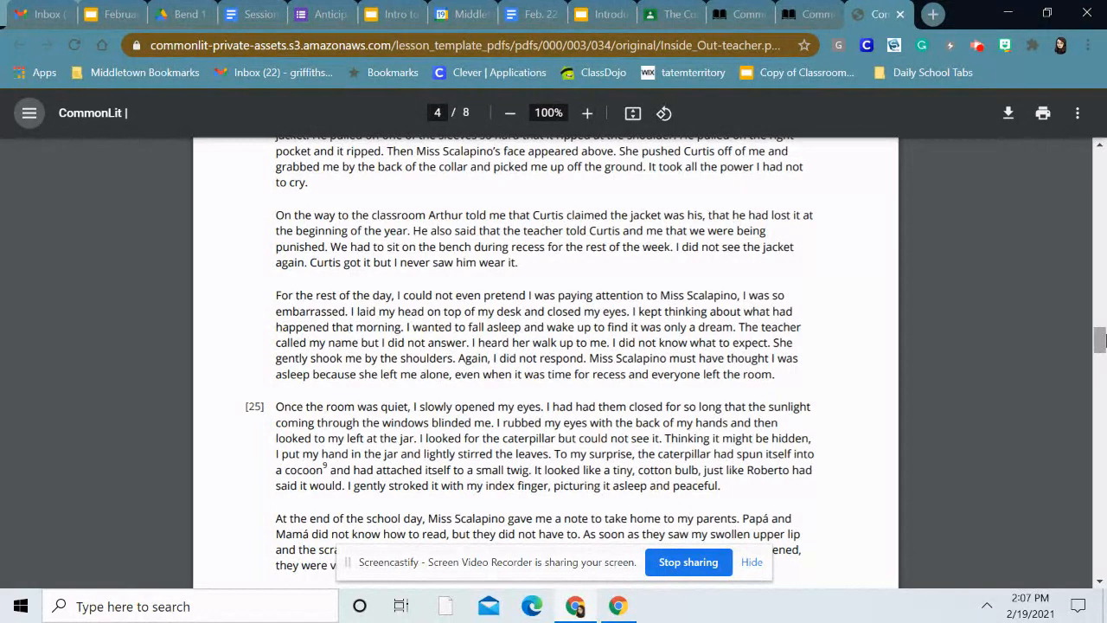
mouse_move(953, 406)
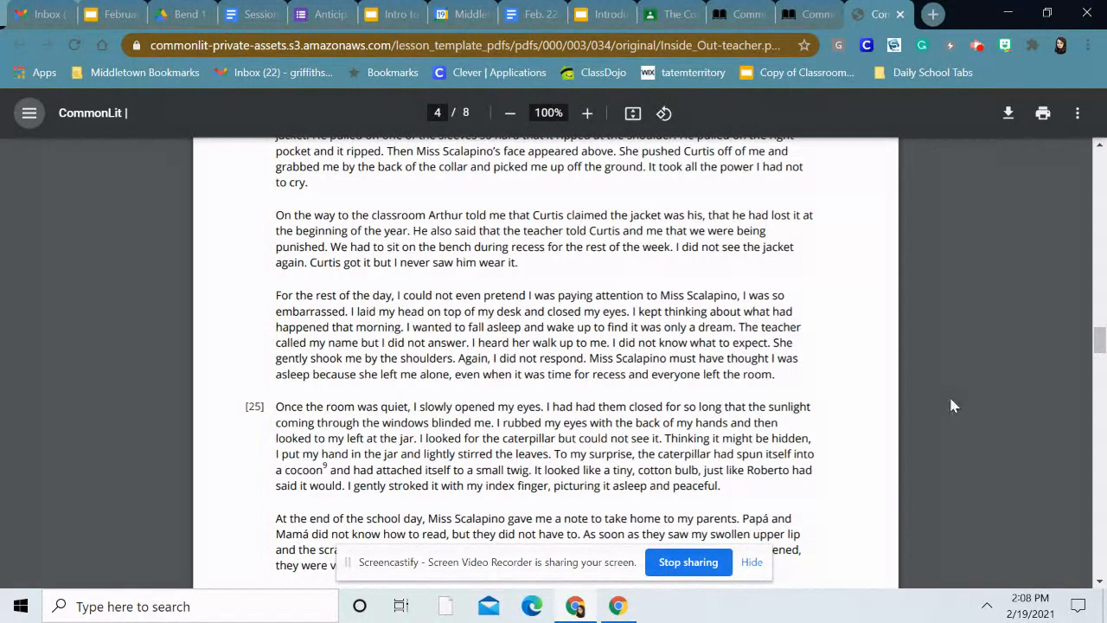
scroll("down", 3)
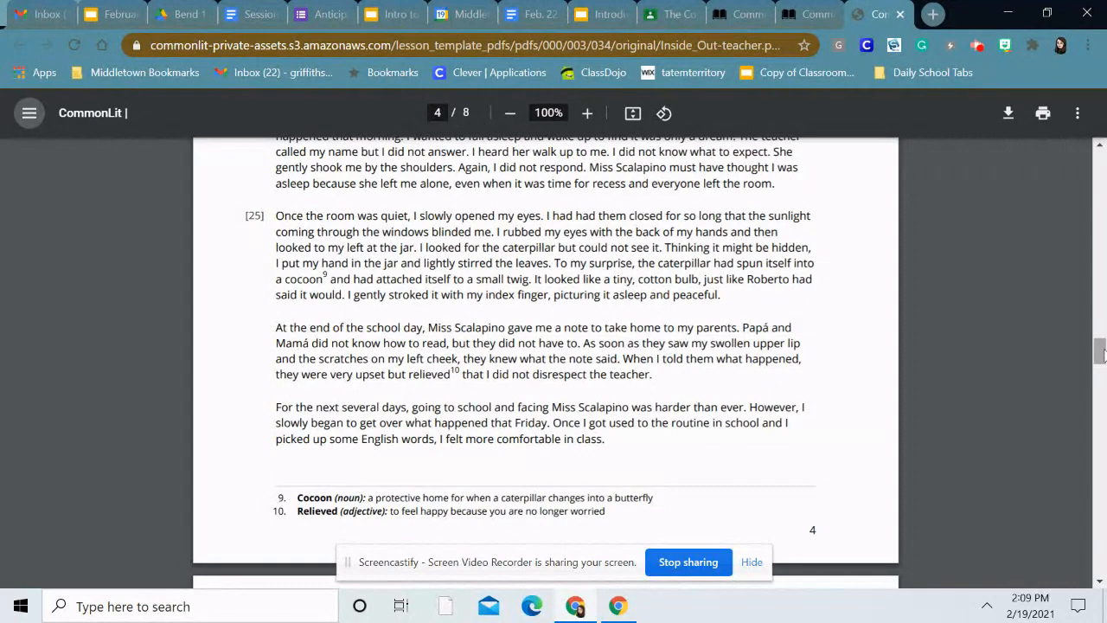
scroll("down", 3)
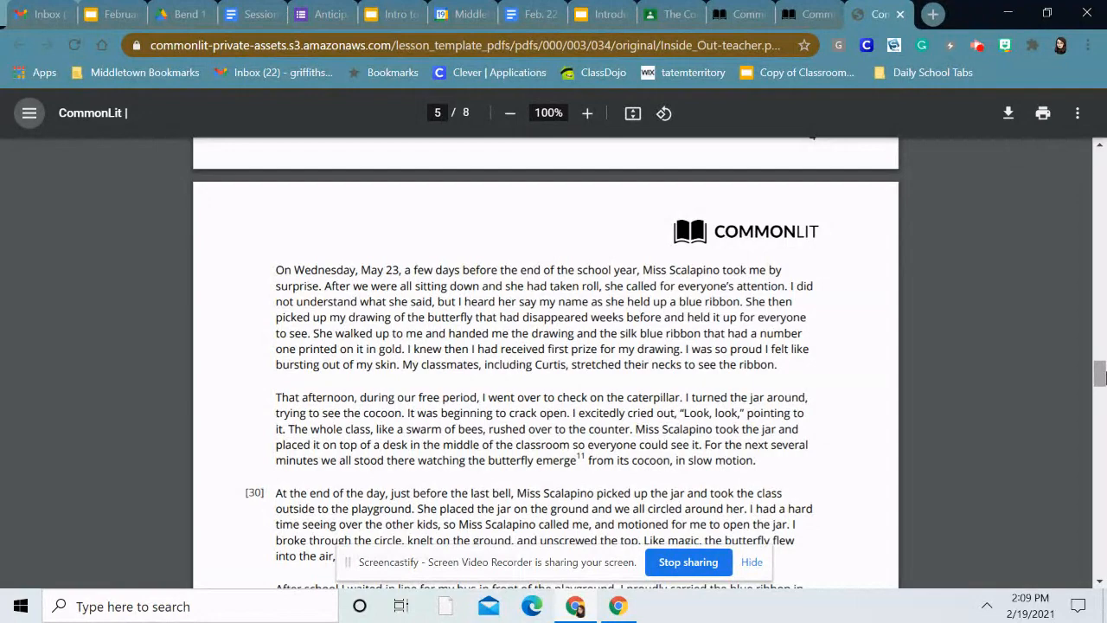
scroll("down", 3)
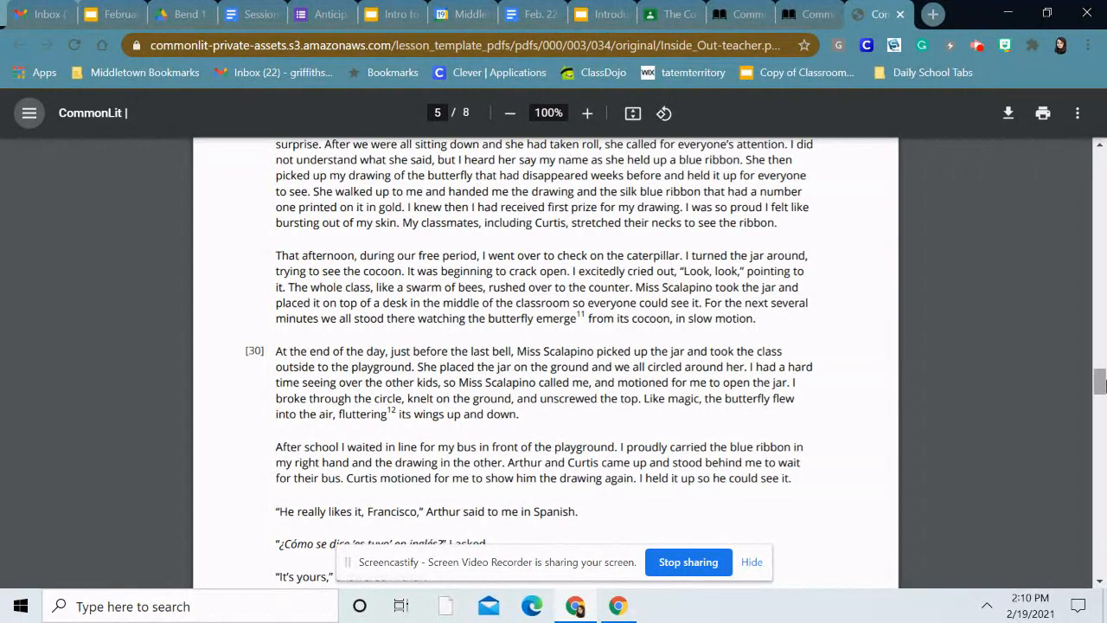
scroll("down", 3)
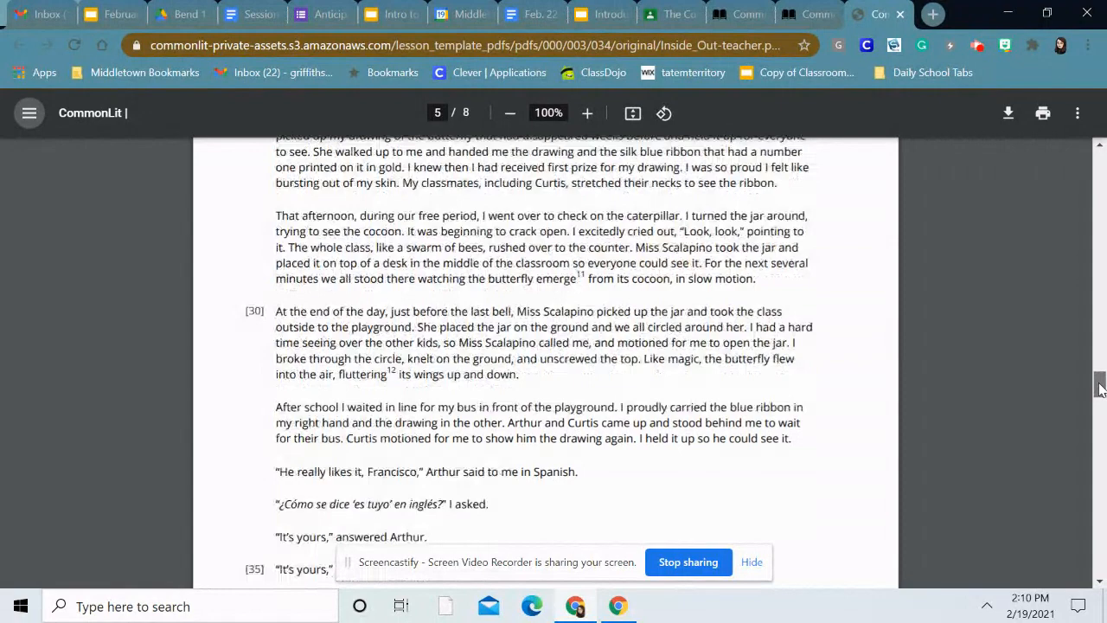
scroll("down", 3)
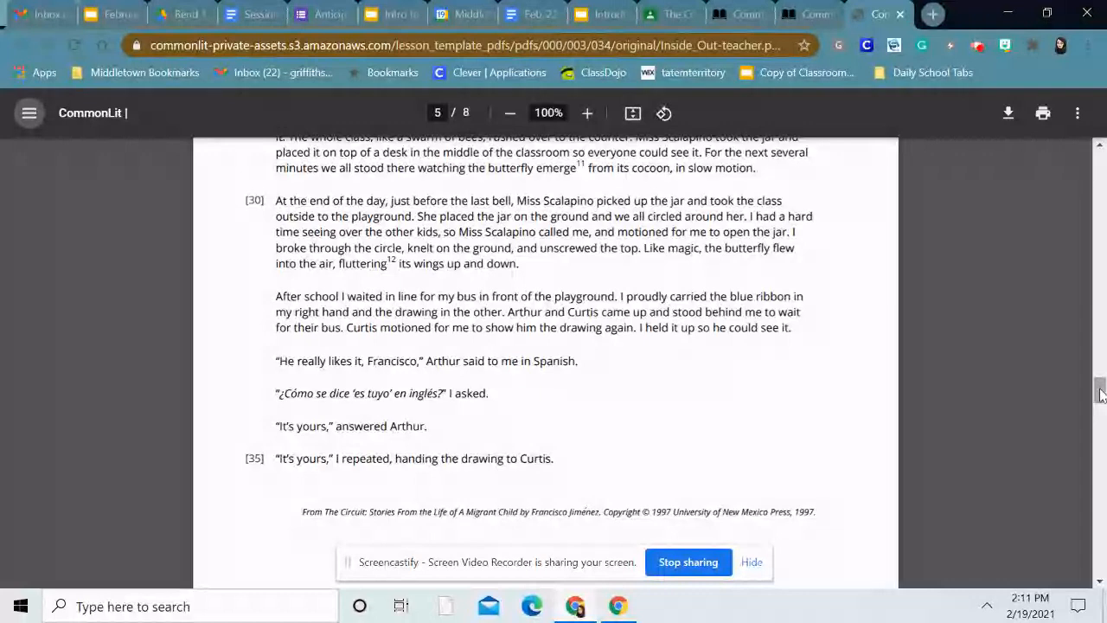